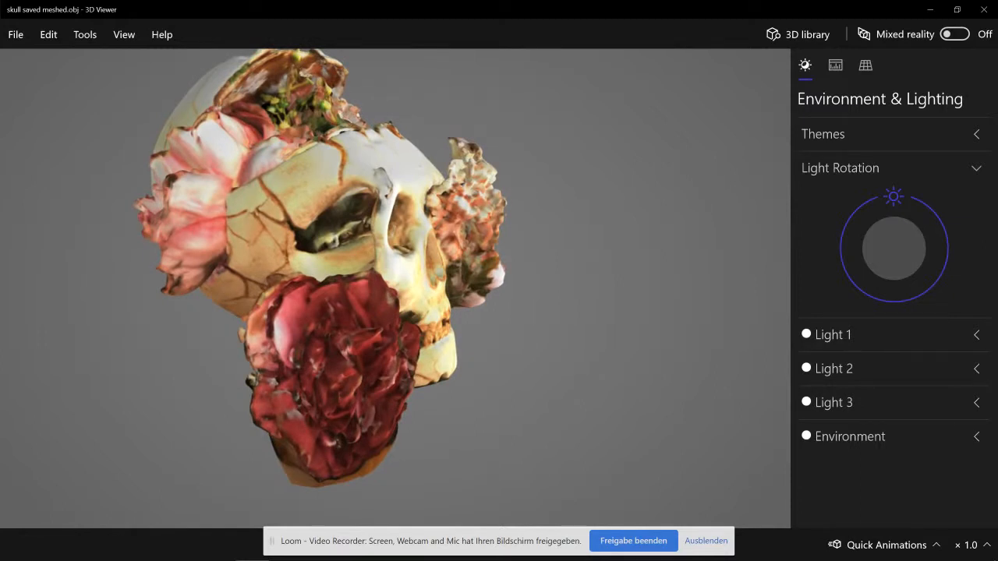
Load 'vase finished.obj' from the recent files list, replacing the skull.
left_click(15, 34)
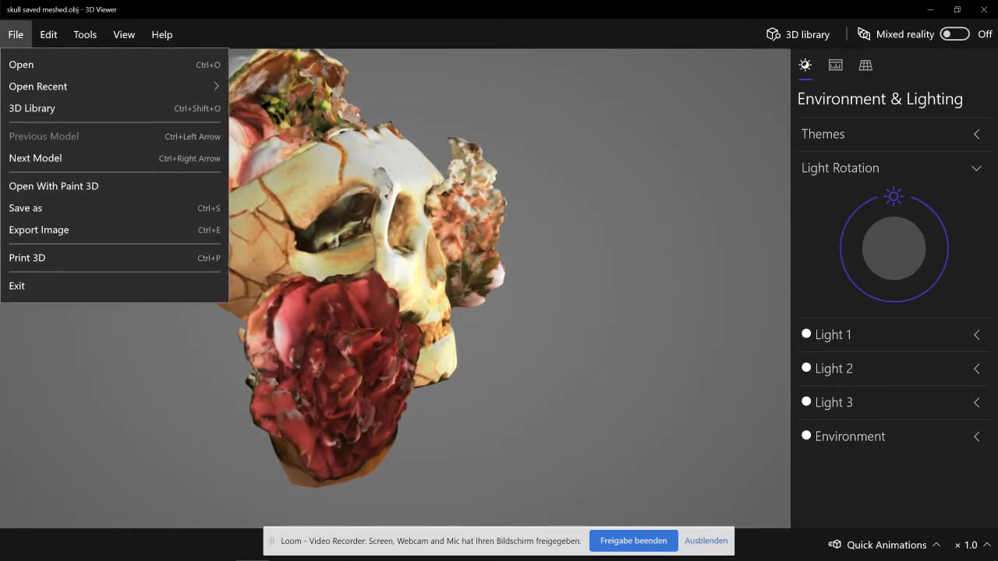
left_click(38, 86)
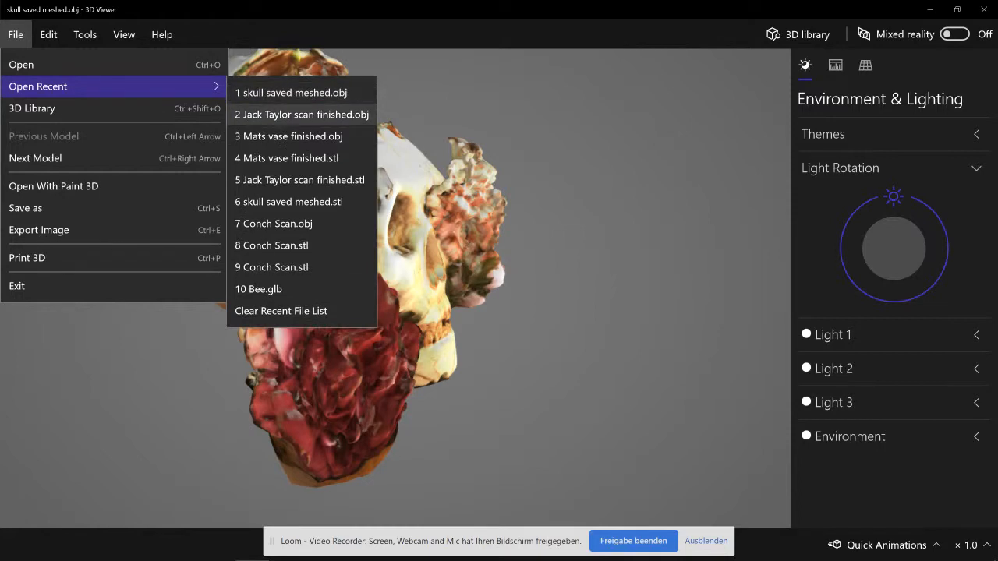
left_click(293, 135)
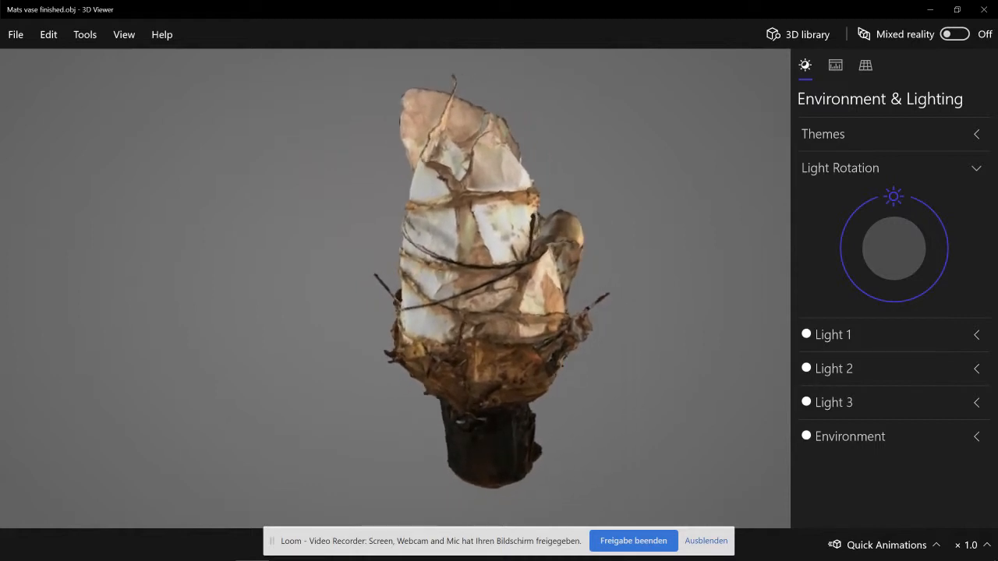
Zoom into the vase's upper paper layers and orbit to view another side.
left_click_drag(468, 273, 312, 328)
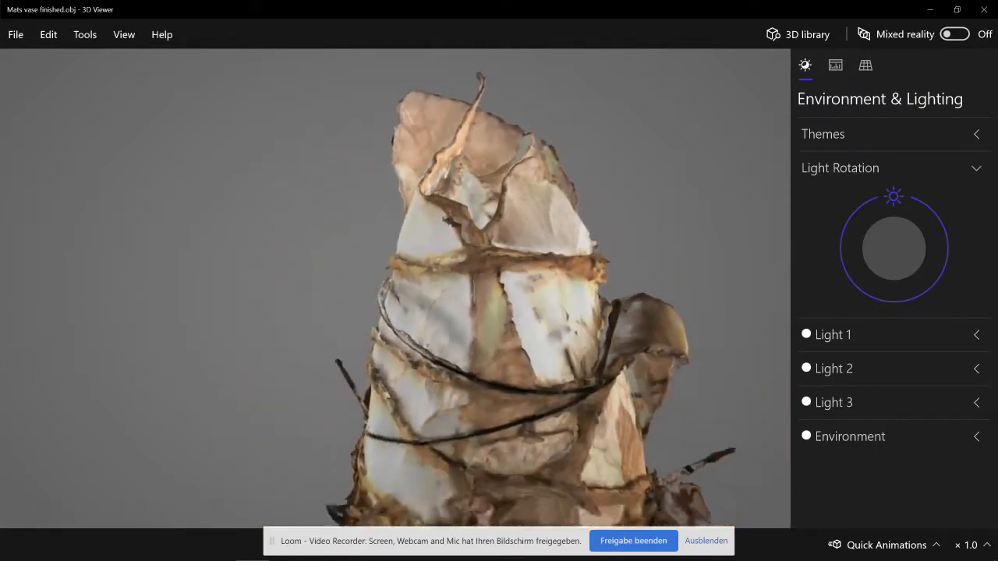
left_click_drag(484, 312, 452, 281)
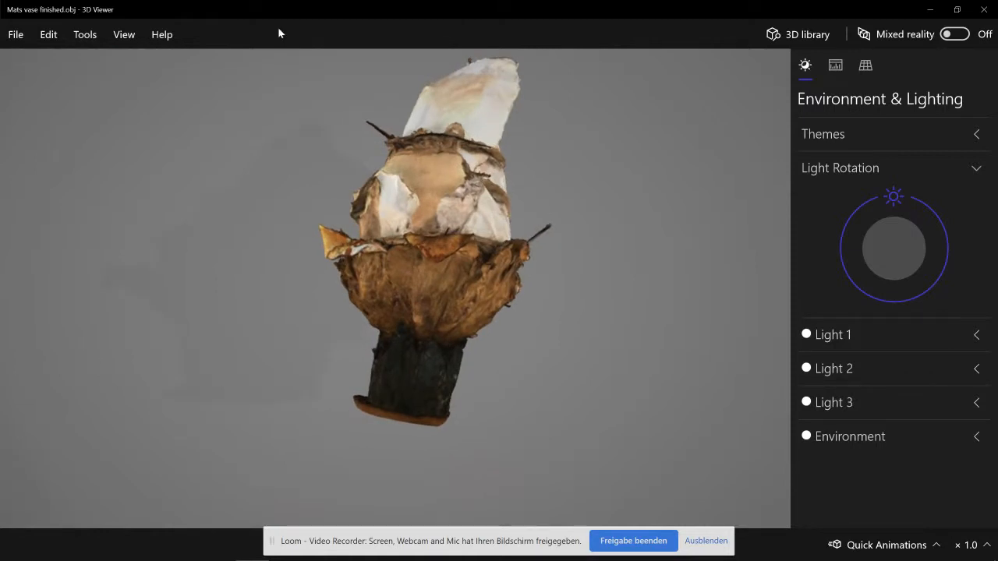
Load 'scan finished.obj' (blue paper plant) from the recent files list.
left_click(15, 34)
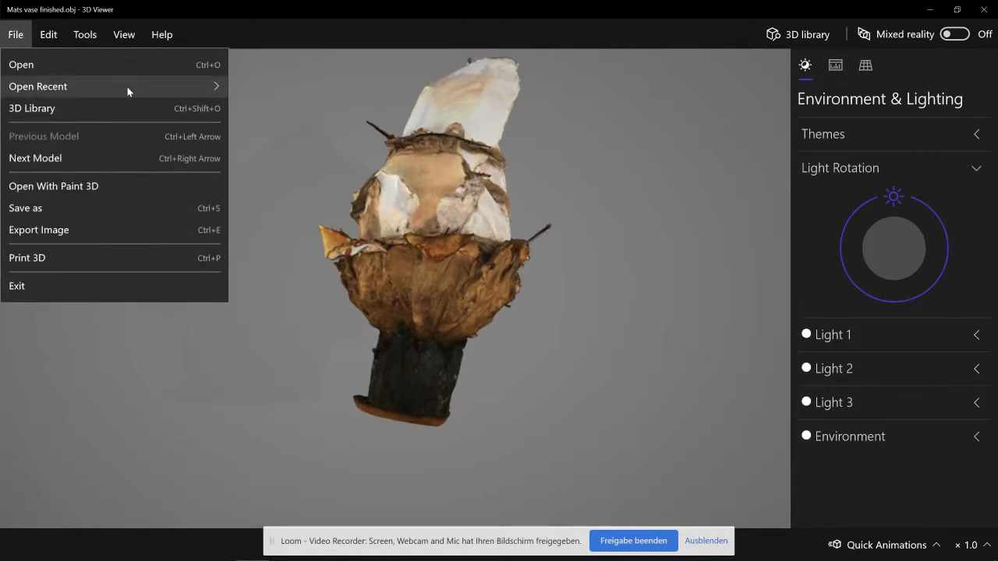
left_click(38, 86)
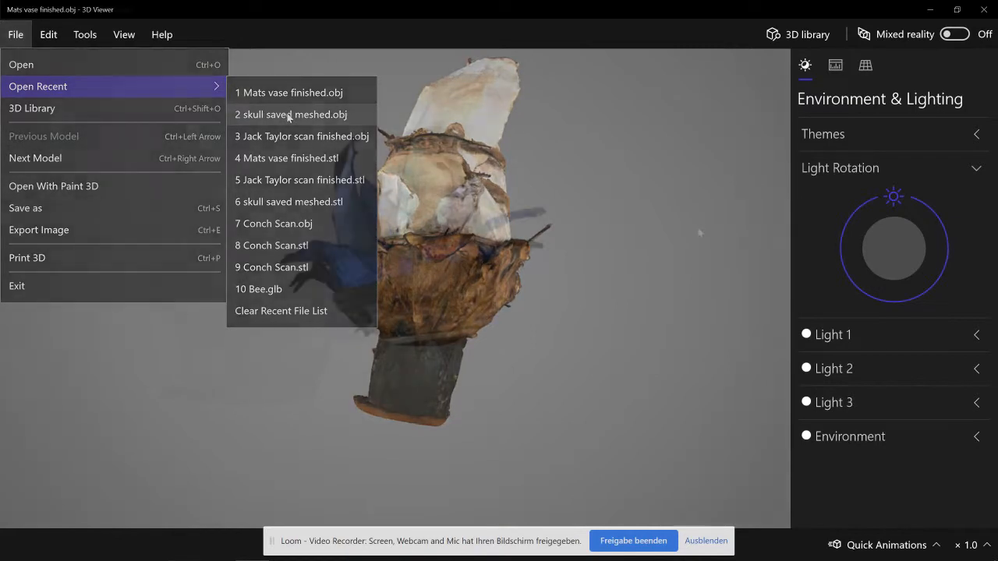
left_click(305, 135)
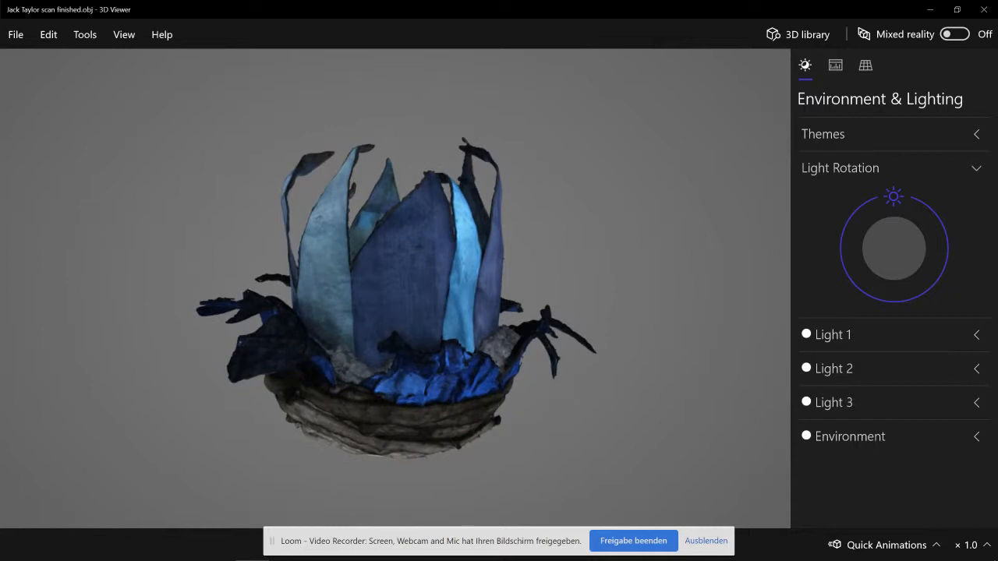
mouse_move(691, 309)
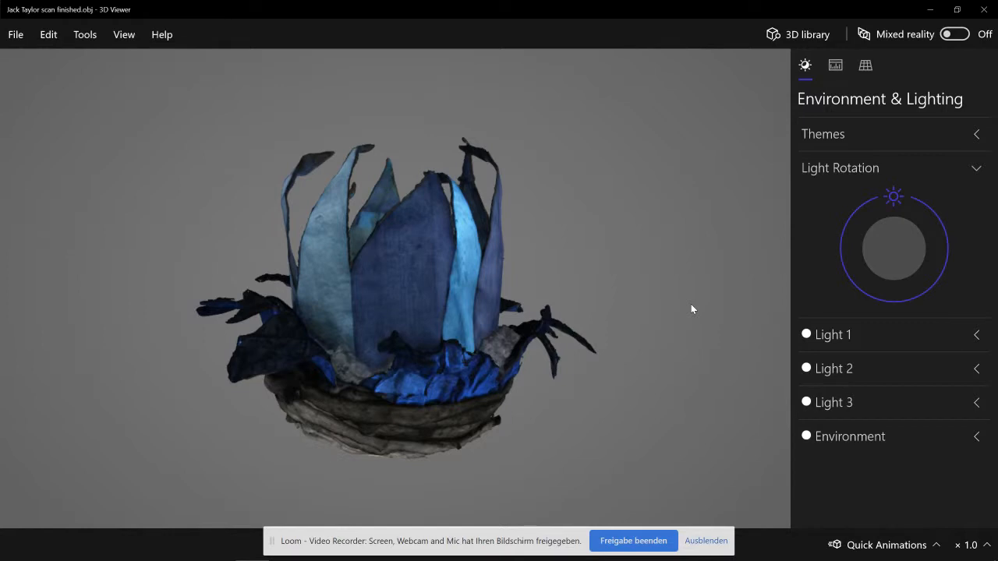
mouse_move(682, 365)
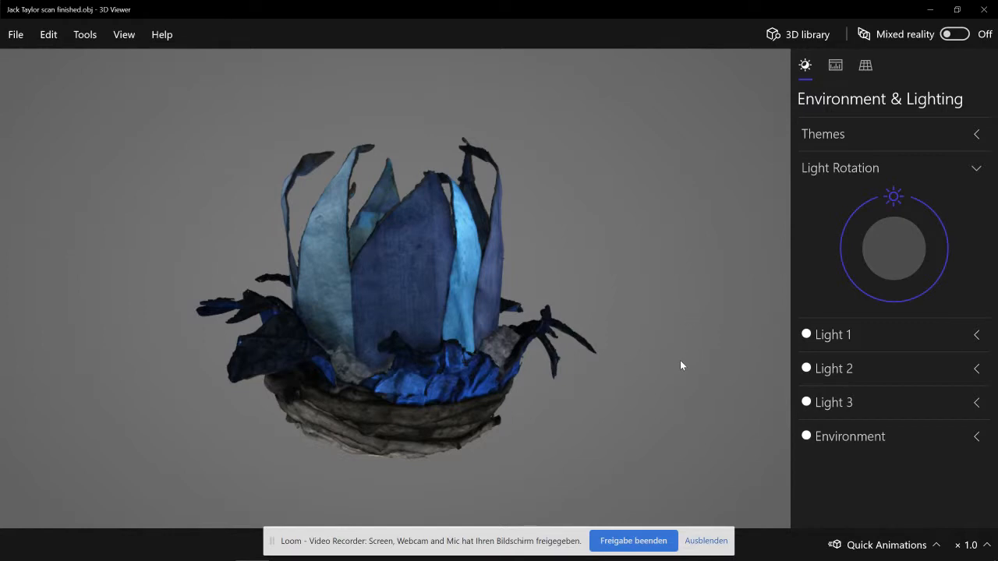